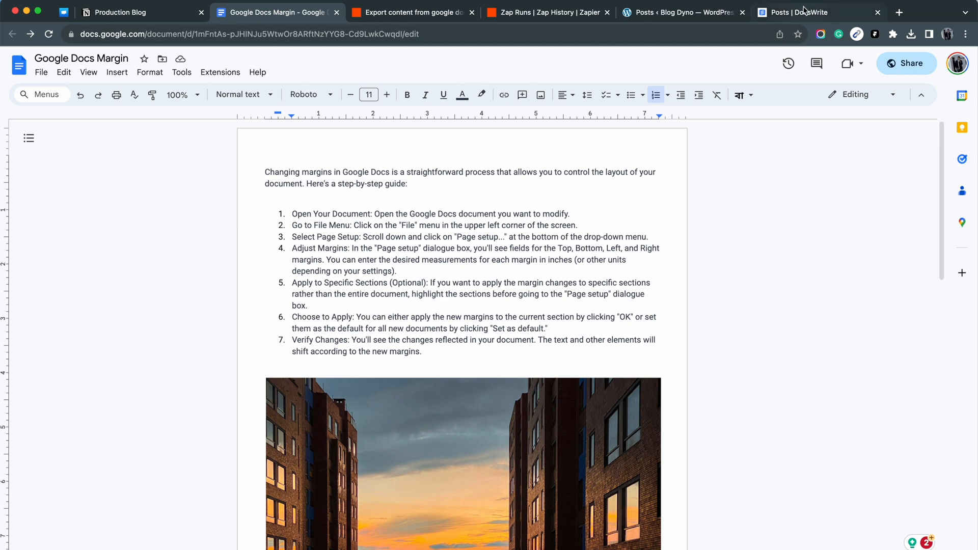
# Open the Blog Dyno homepage in a new tab next to the Google Docs margins article.
pyautogui.click(792, 12)
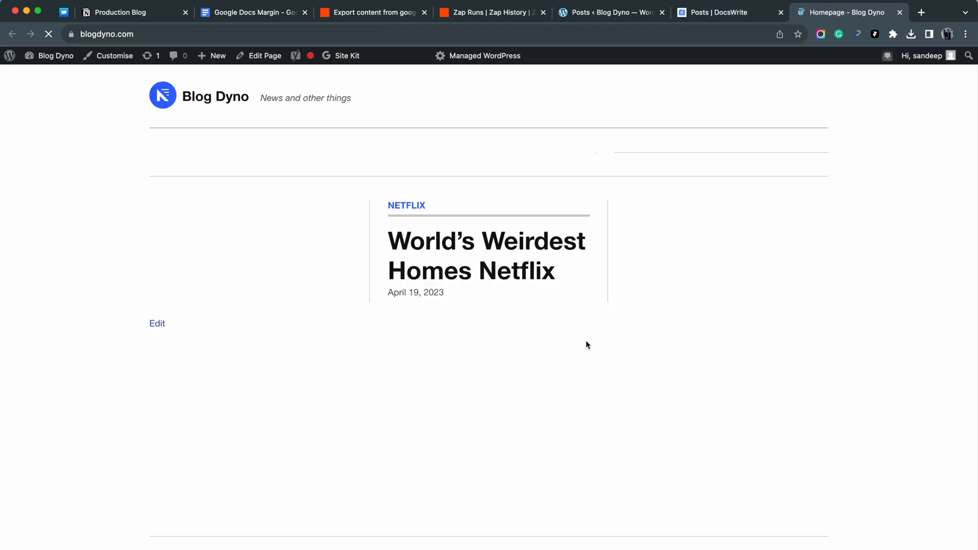
# Check Blog Dyno's post list, then go back to the Google Docs margins article.
pyautogui.click(48, 35)
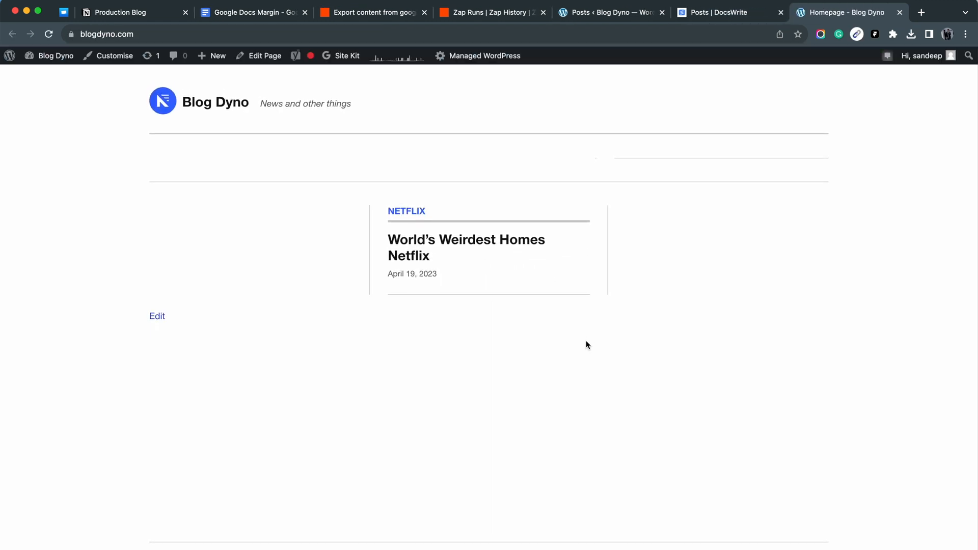
pyautogui.click(277, 12)
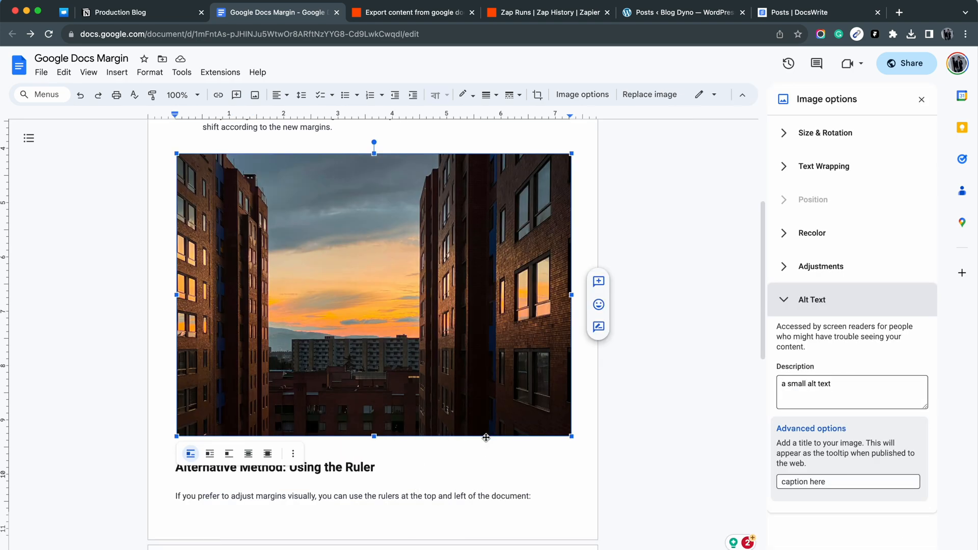
# Copy the margins article's link-viewable share link from its Share dialog.
pyautogui.click(851, 391)
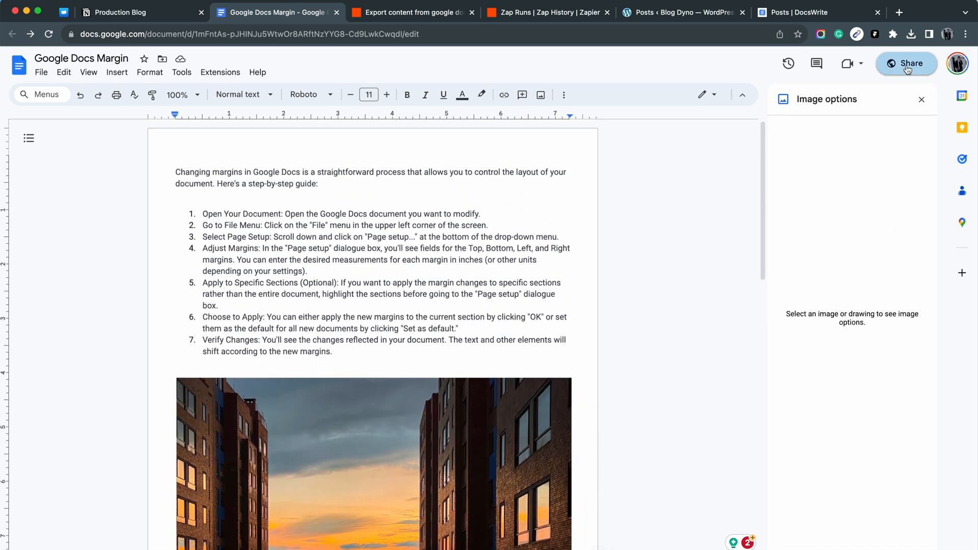
pyautogui.click(905, 63)
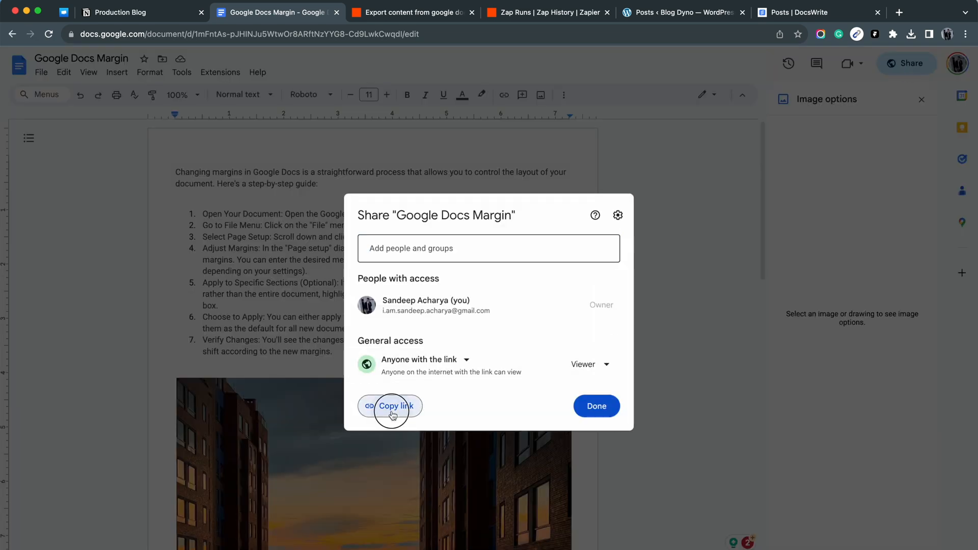
pyautogui.click(390, 406)
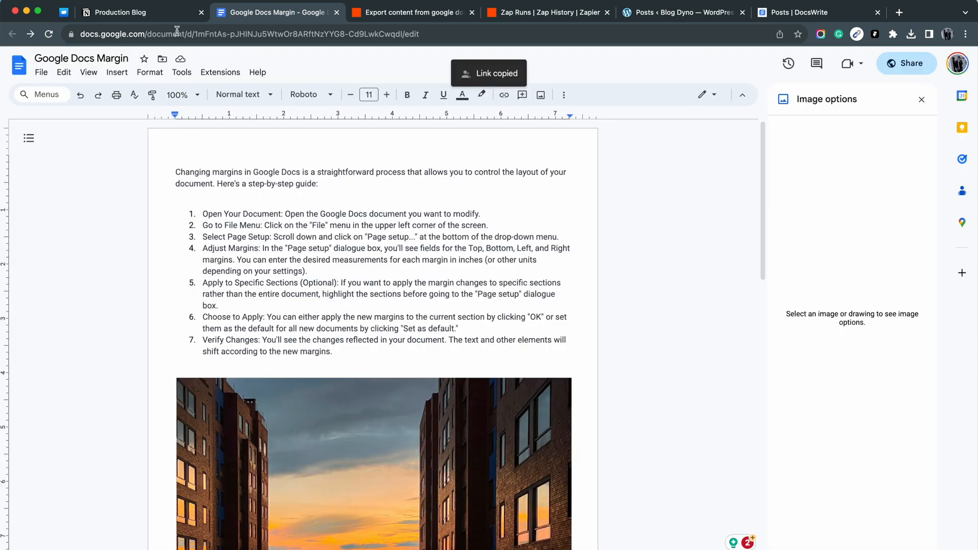
pyautogui.click(134, 12)
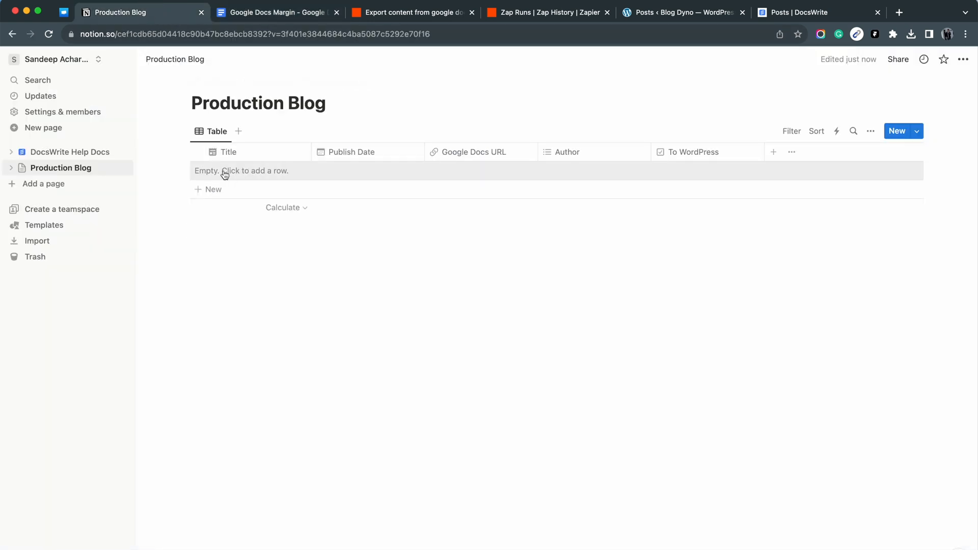
# Add row 'How to add margin in Google Docs' dated Sep 21, 2023, with Docs URL and author.
pyautogui.write('How to add margi')
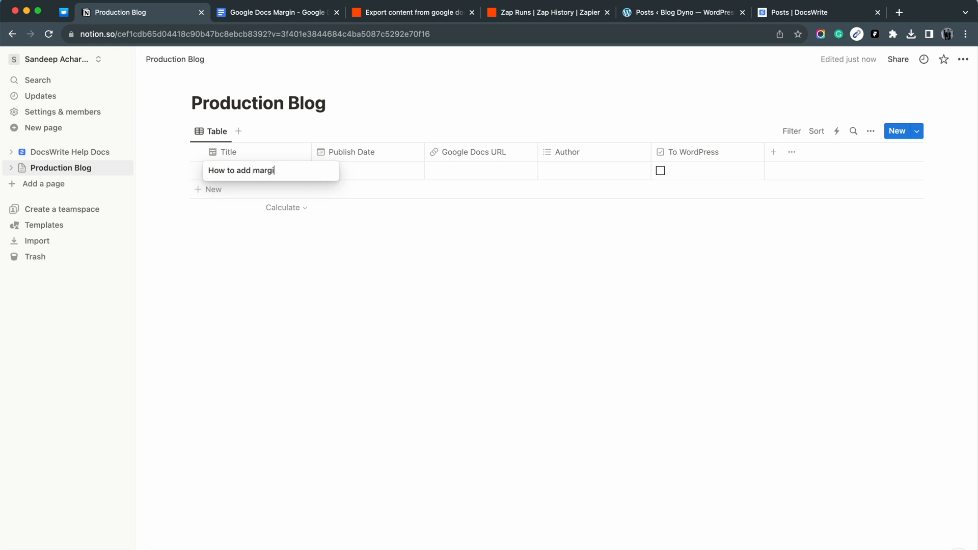
pyautogui.write('n in Google Docs')
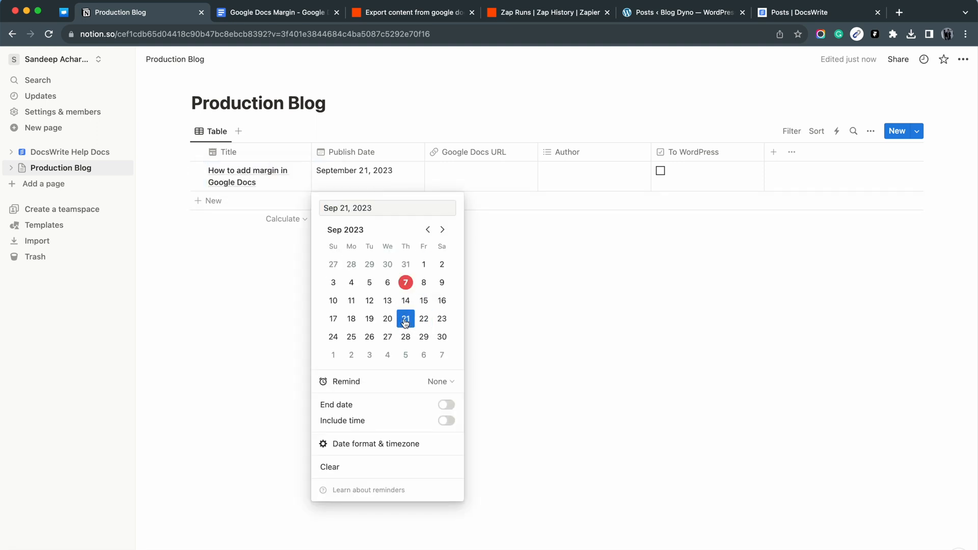
pyautogui.click(480, 176)
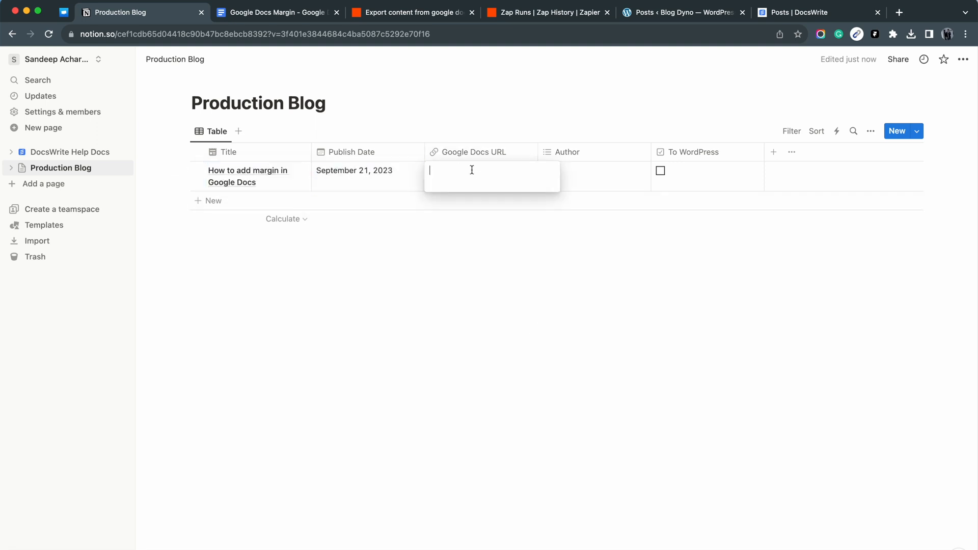
pyautogui.write('https://docs.google.com/document/d/1mFntAs-pJHlNJu5WtwOr8ARftNzYYG8-Cd9LwkCwqdl/edit?usp=sharing')
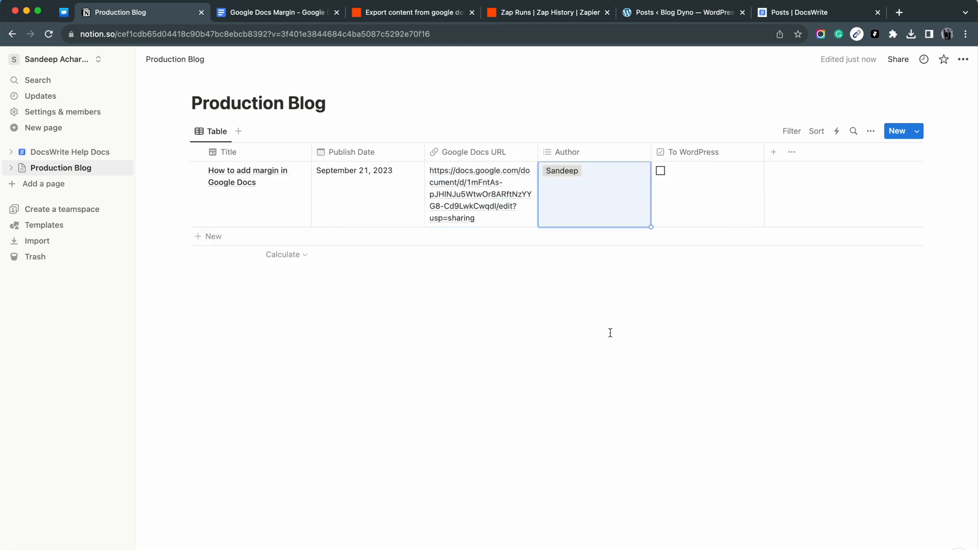
pyautogui.click(855, 12)
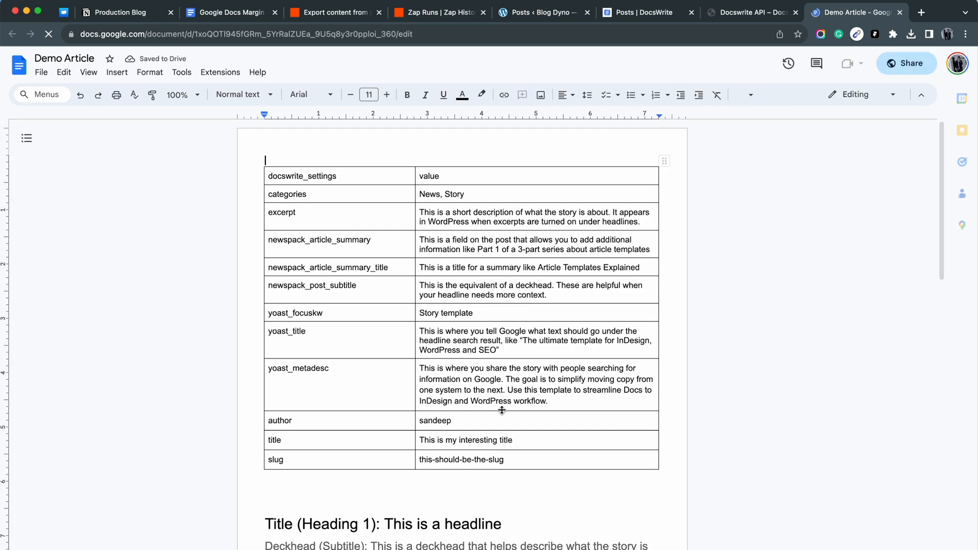
# Copy the Demo Article's link-viewable share link from its Share dialog.
pyautogui.scroll(-3)
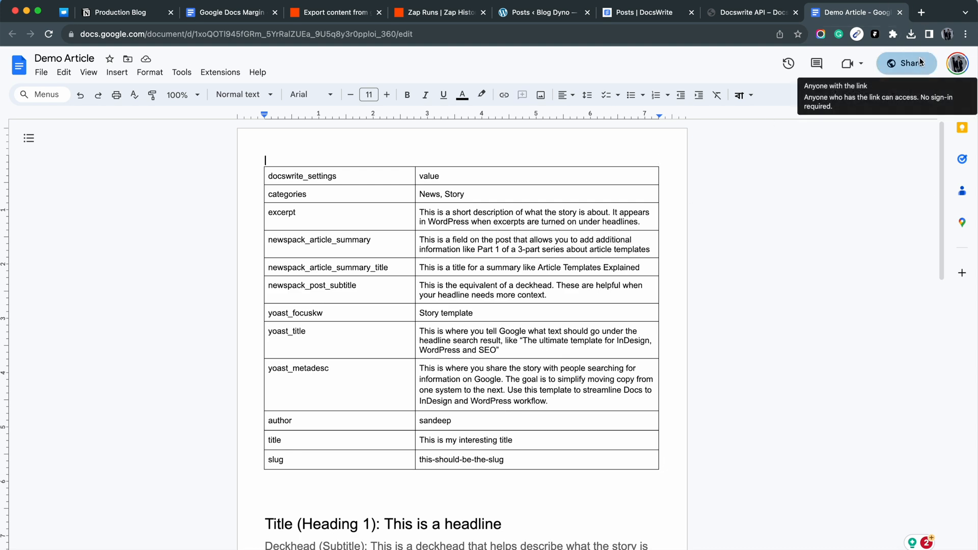
pyautogui.click(905, 63)
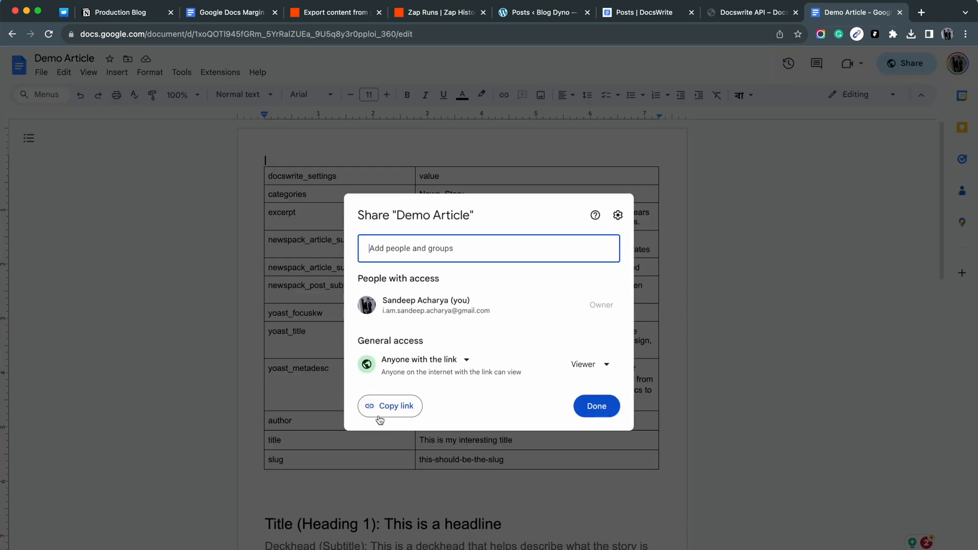
pyautogui.click(389, 406)
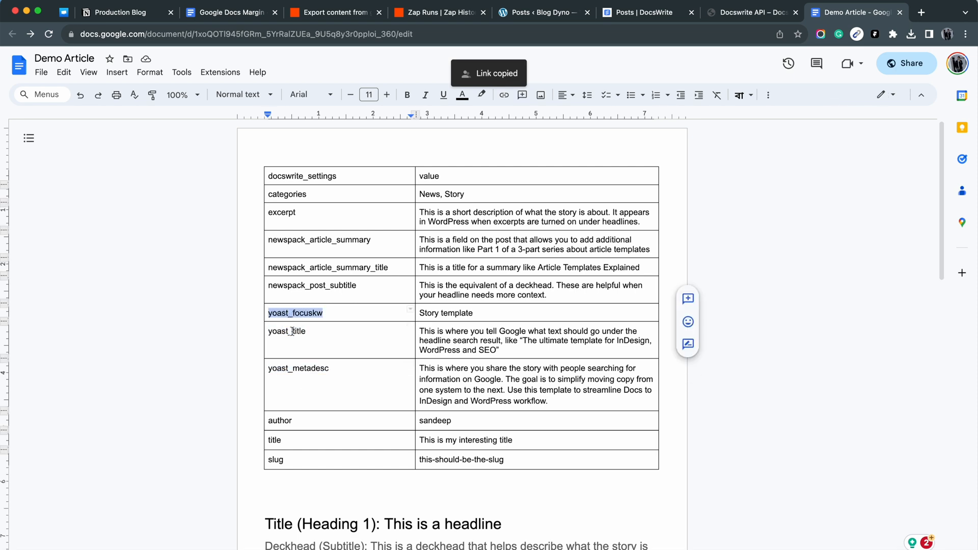
pyautogui.scroll(-3)
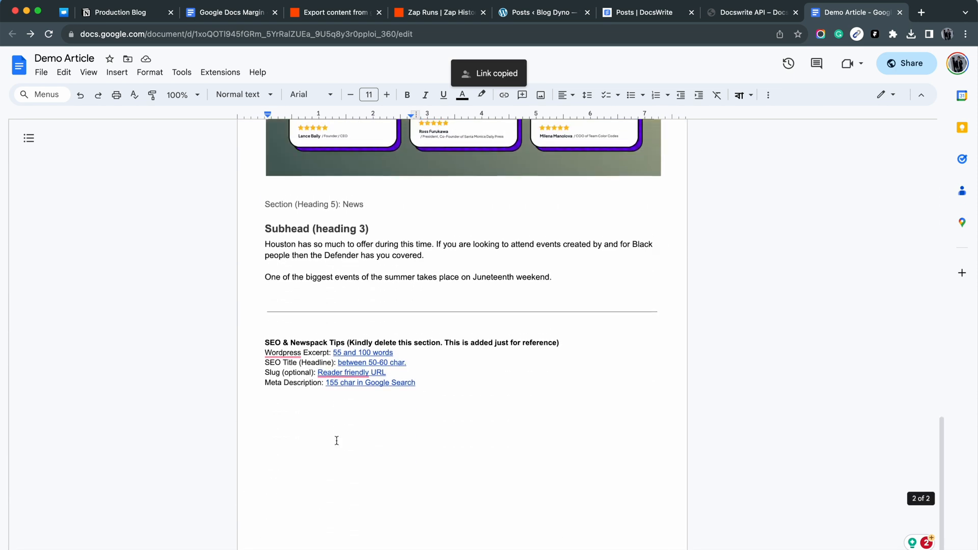
pyautogui.click(123, 11)
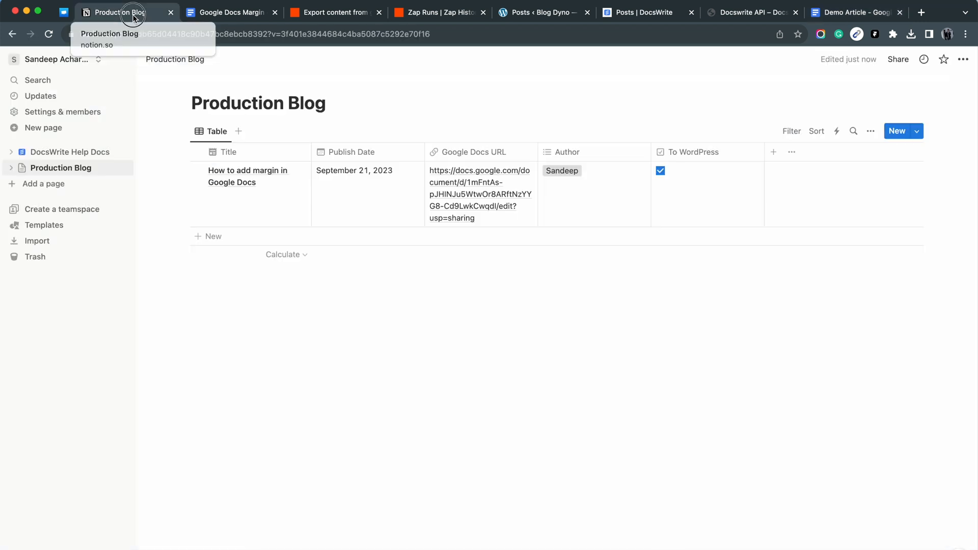
# Add row 'Demo New article' dated September 9, 2023, and tick To WordPress.
pyautogui.write('Demo New article')
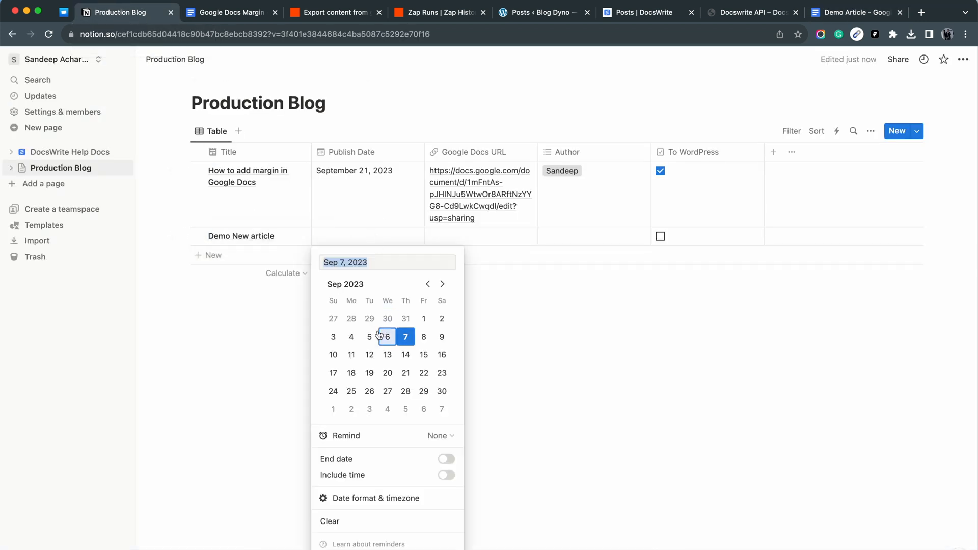
pyautogui.click(442, 336)
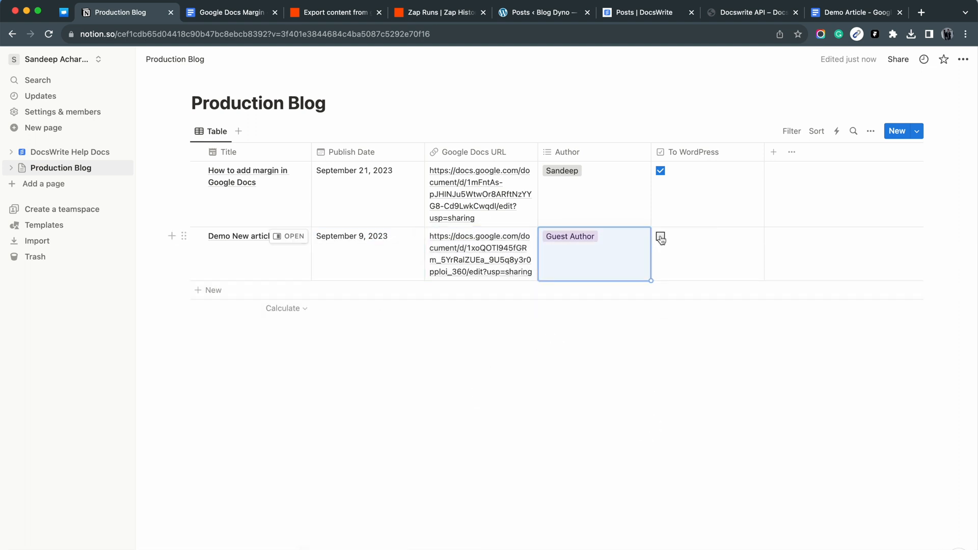
pyautogui.click(659, 236)
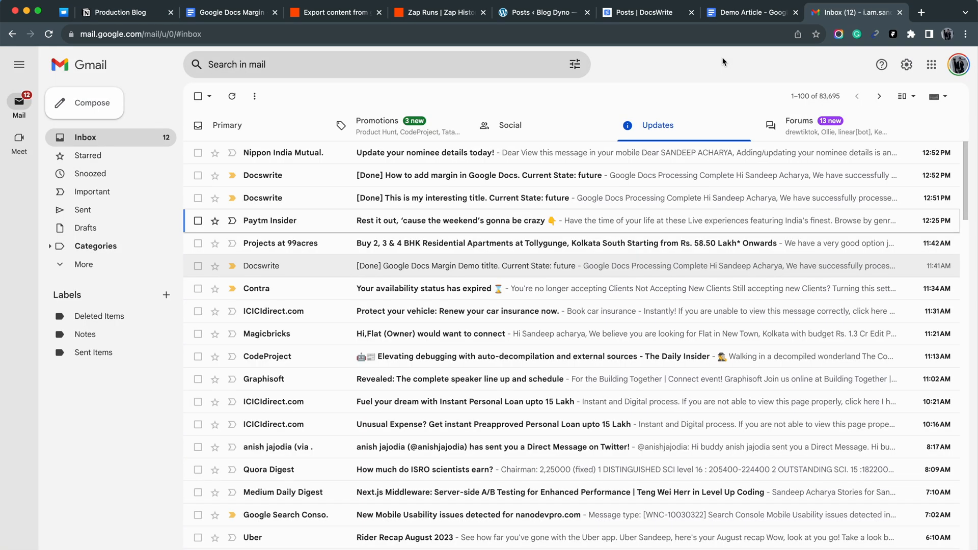
# Open the DocsWrite [Done] email for the margin article and follow its 'here' preview link.
pyautogui.click(463, 198)
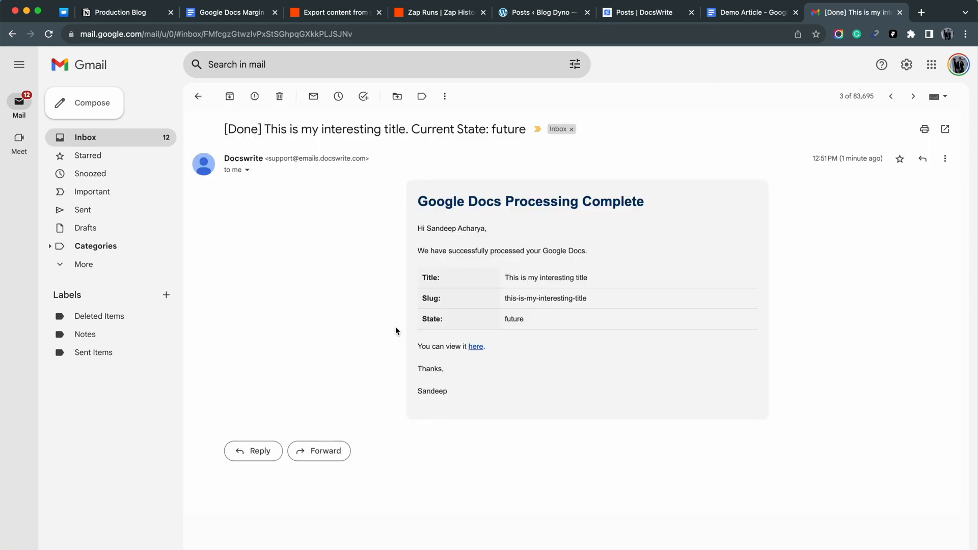
pyautogui.click(913, 96)
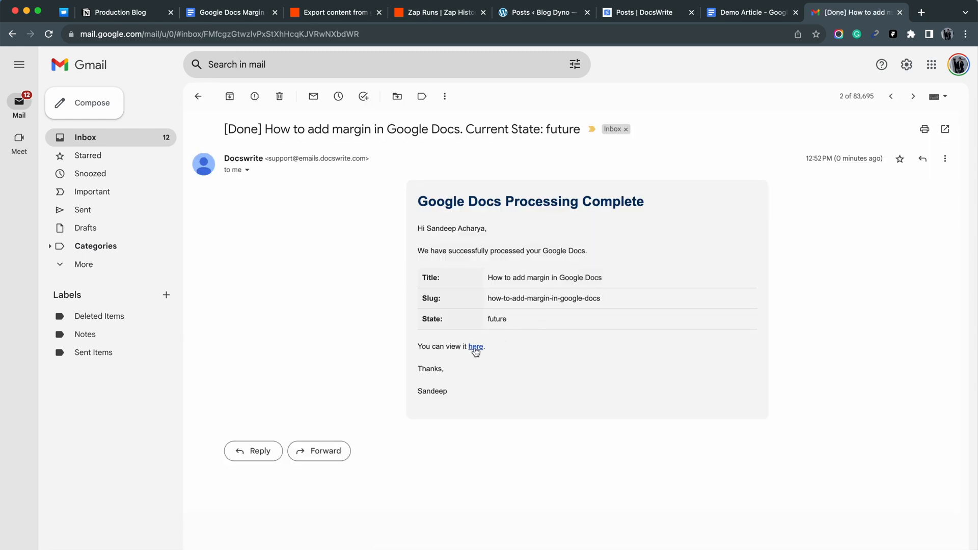
pyautogui.click(475, 347)
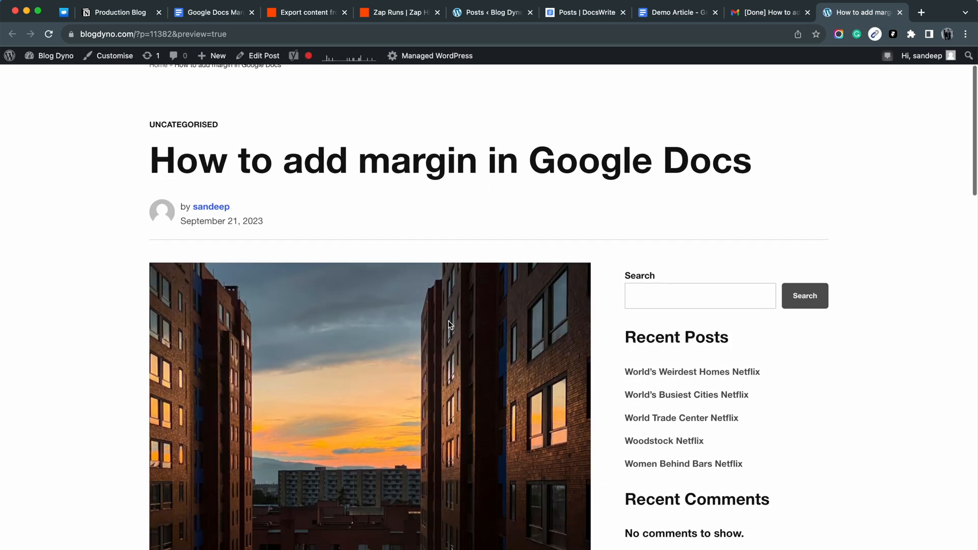
# Open the 'This is my interesting title' post from DocsWrite's scheduled posts list.
pyautogui.scroll(-3)
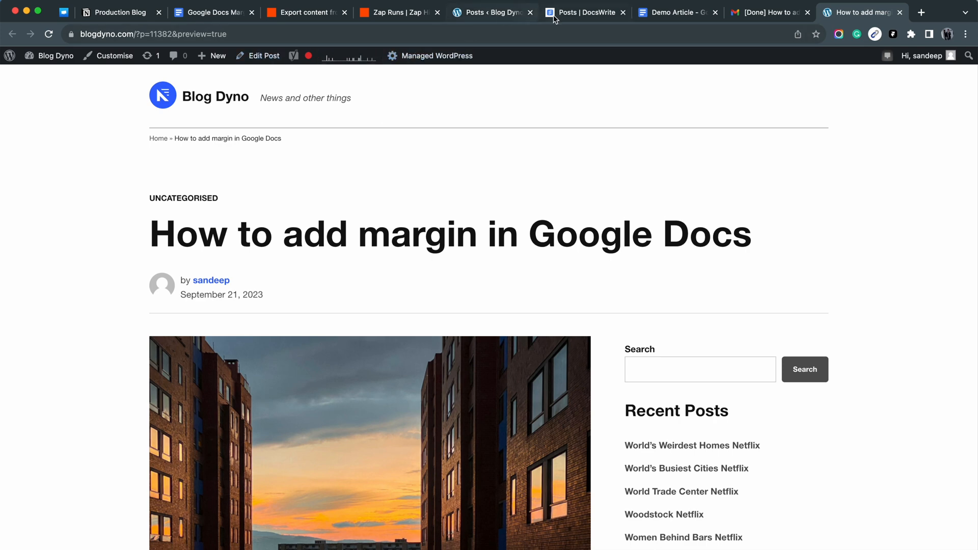
pyautogui.click(583, 12)
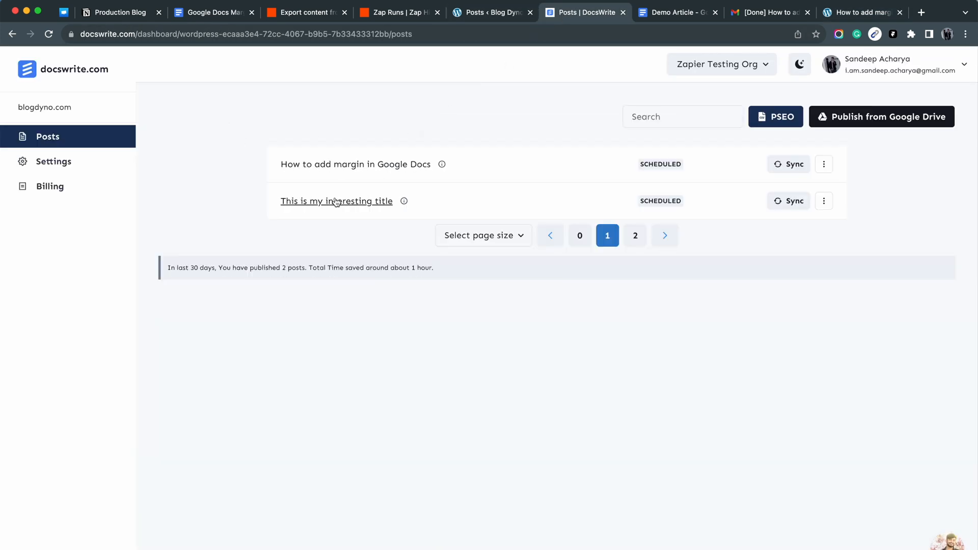
pyautogui.click(336, 200)
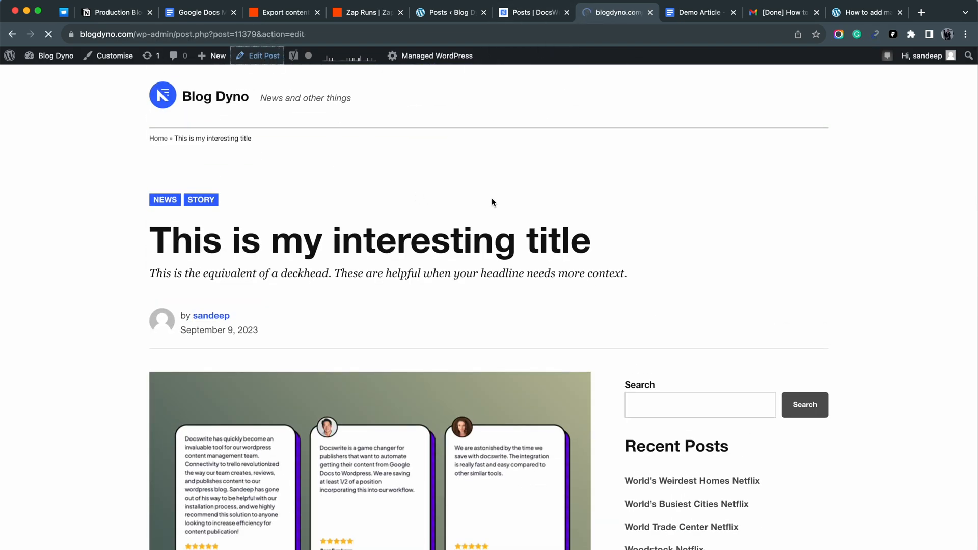
# Review Yoast SEO: focus keyphrase Story template, slug this-should-be-the-slug, meta description.
pyautogui.click(262, 56)
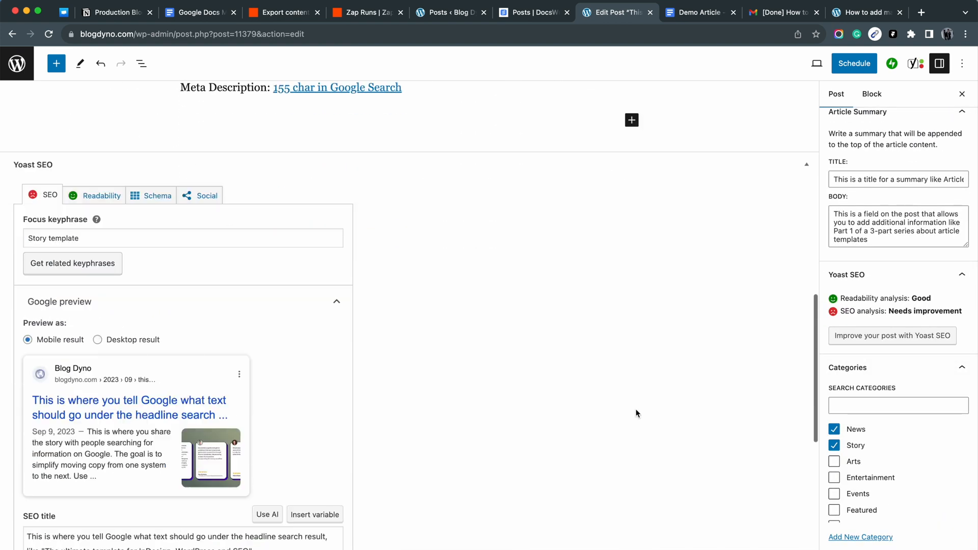
pyautogui.scroll(-3)
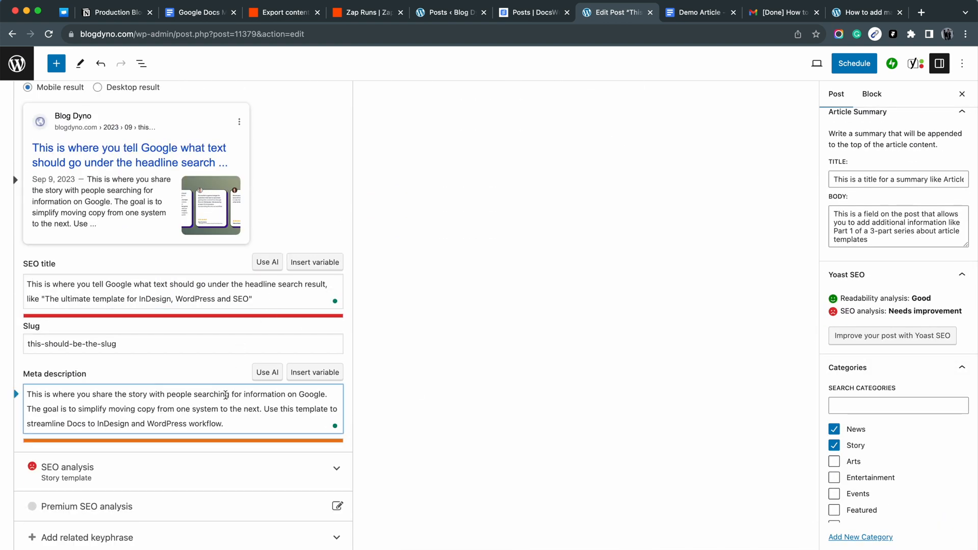
pyautogui.click(532, 12)
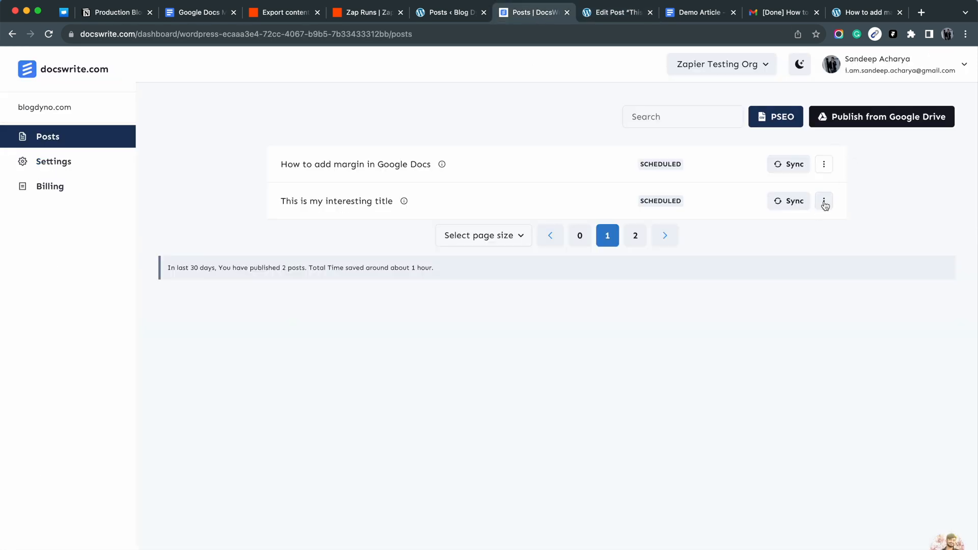
# Open a DocsWrite post's actions menu to view the margins post live.
pyautogui.click(564, 12)
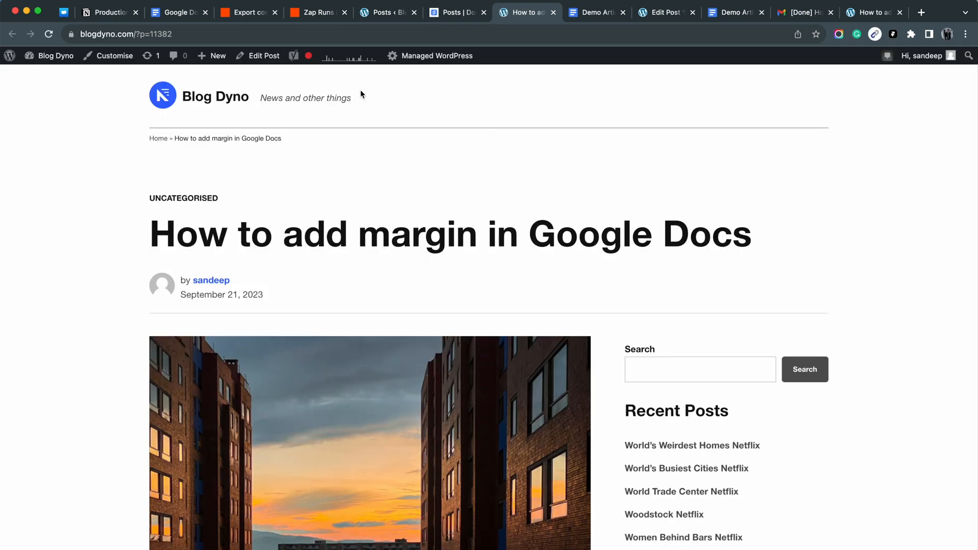
# Confirm the margins post is scheduled for September 21, 2023, then return to Notion's Production Blog.
pyautogui.click(264, 56)
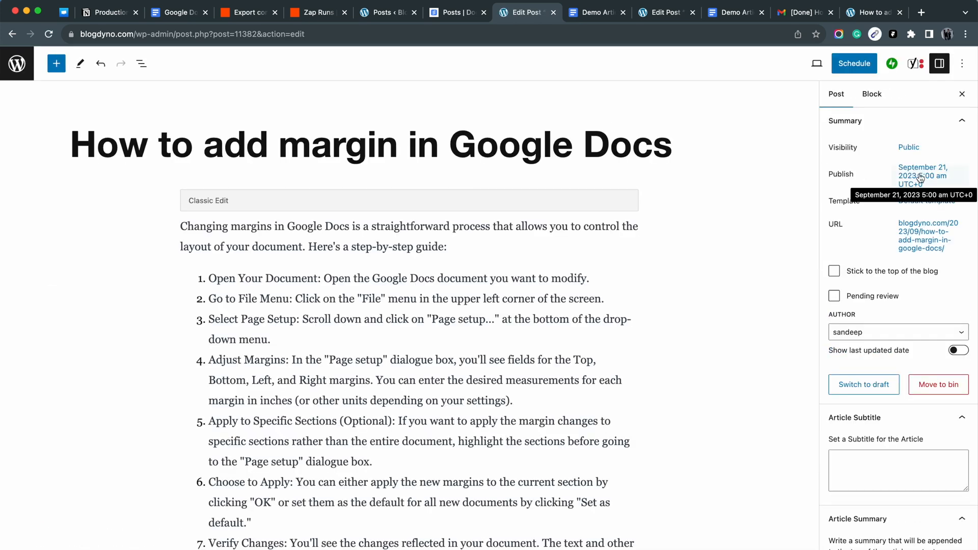
pyautogui.moveTo(134, 82)
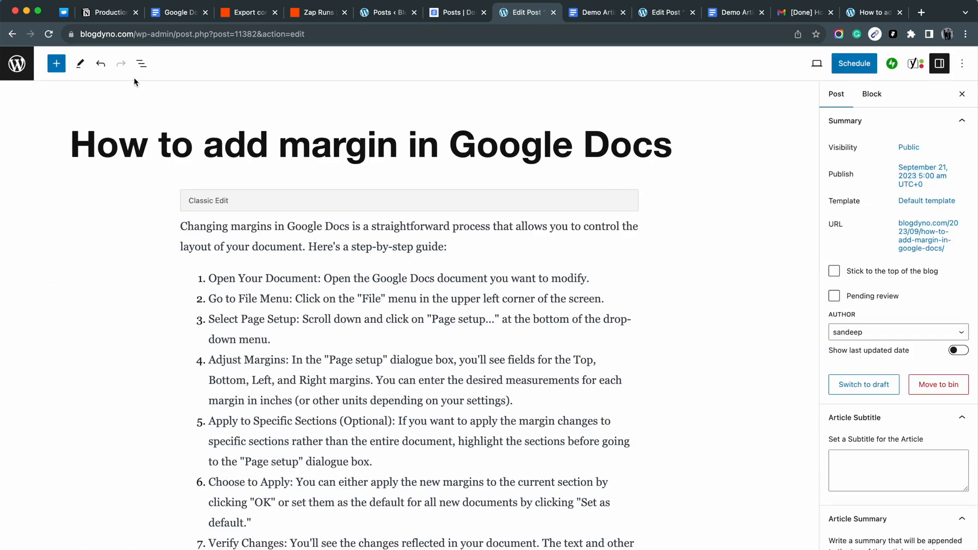
pyautogui.click(109, 12)
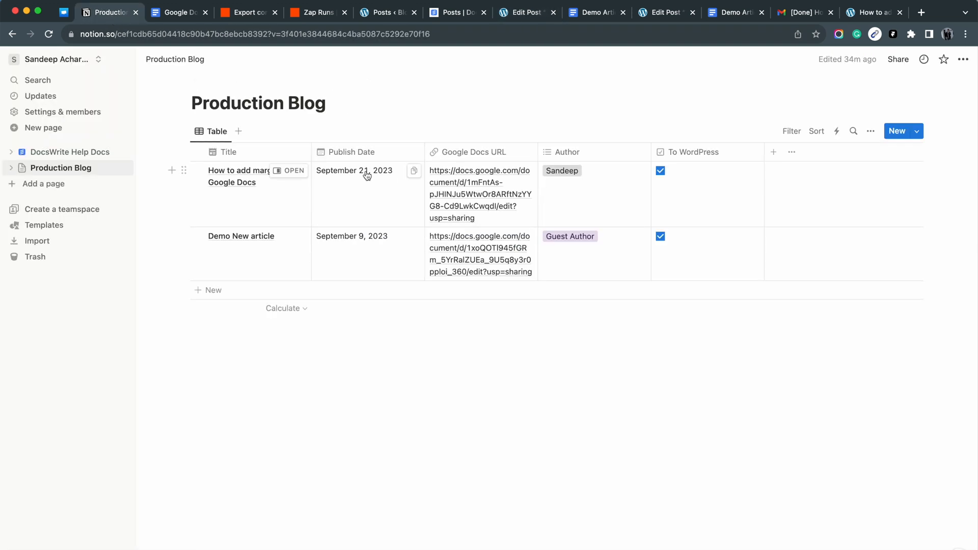